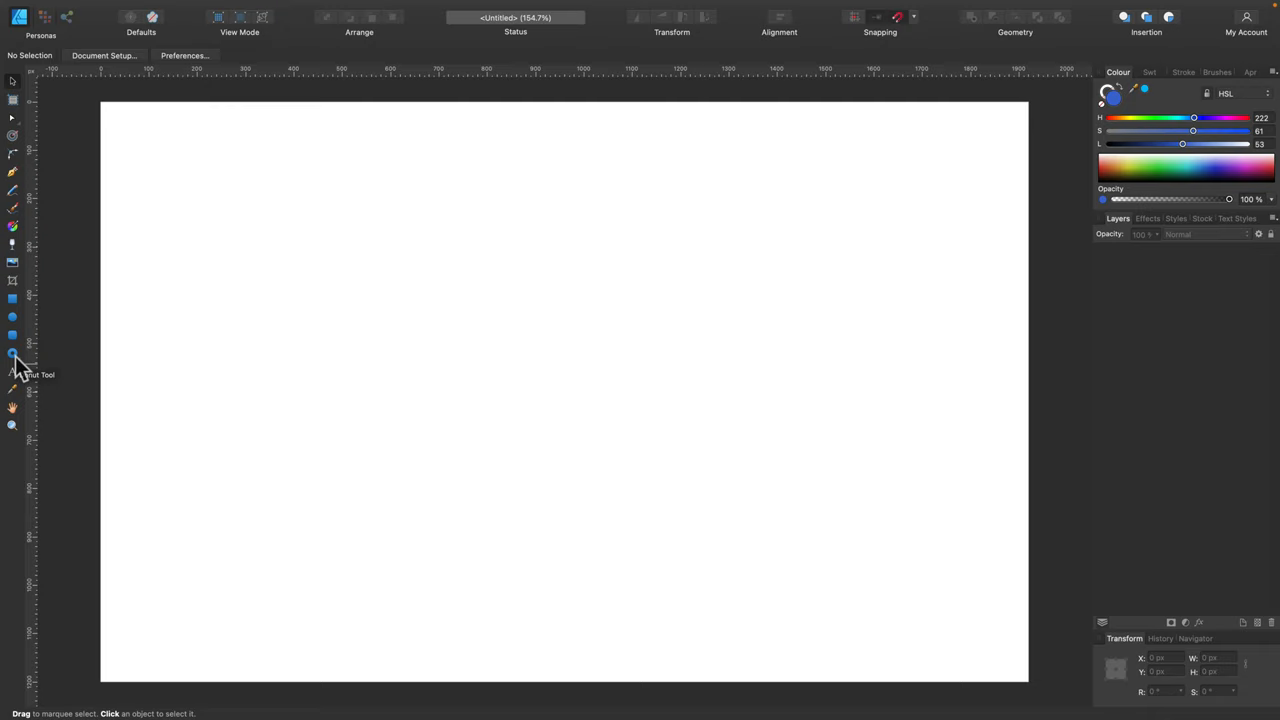
- Draw a blue rectangle in the upper-left of the page and stretch it wider than tall
drag(240, 238, 296, 260)
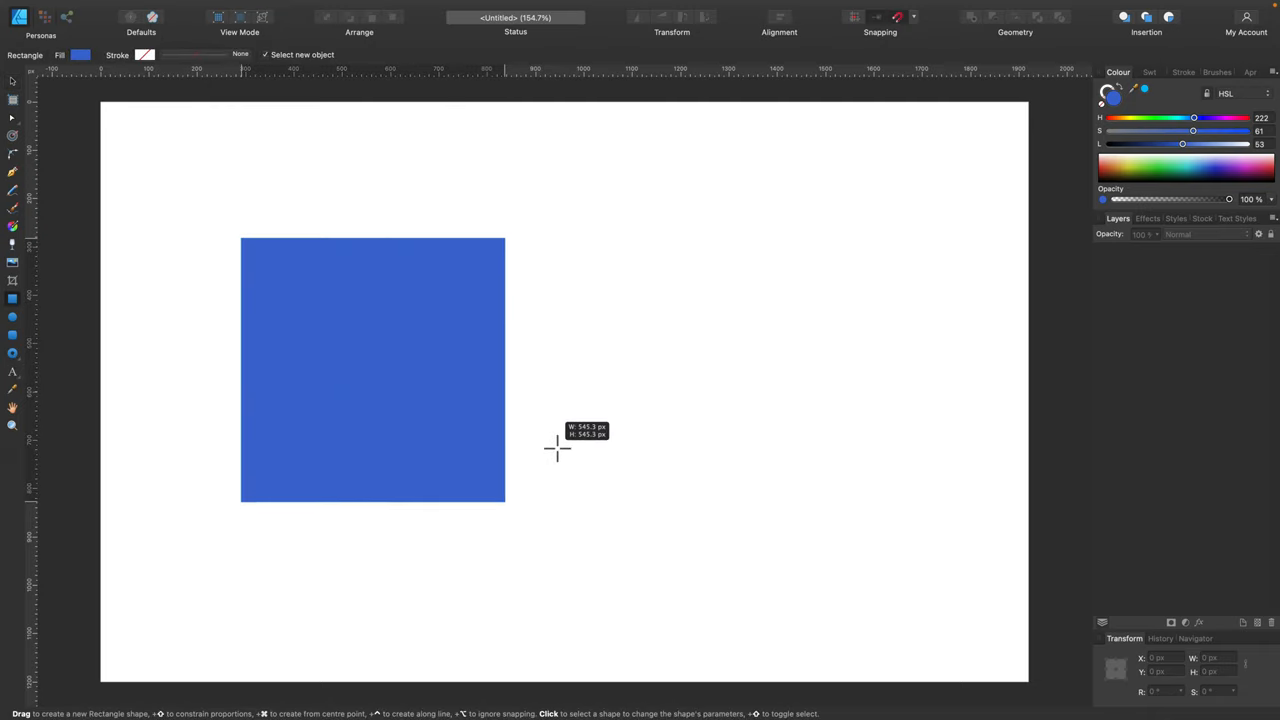
drag(240, 238, 590, 456)
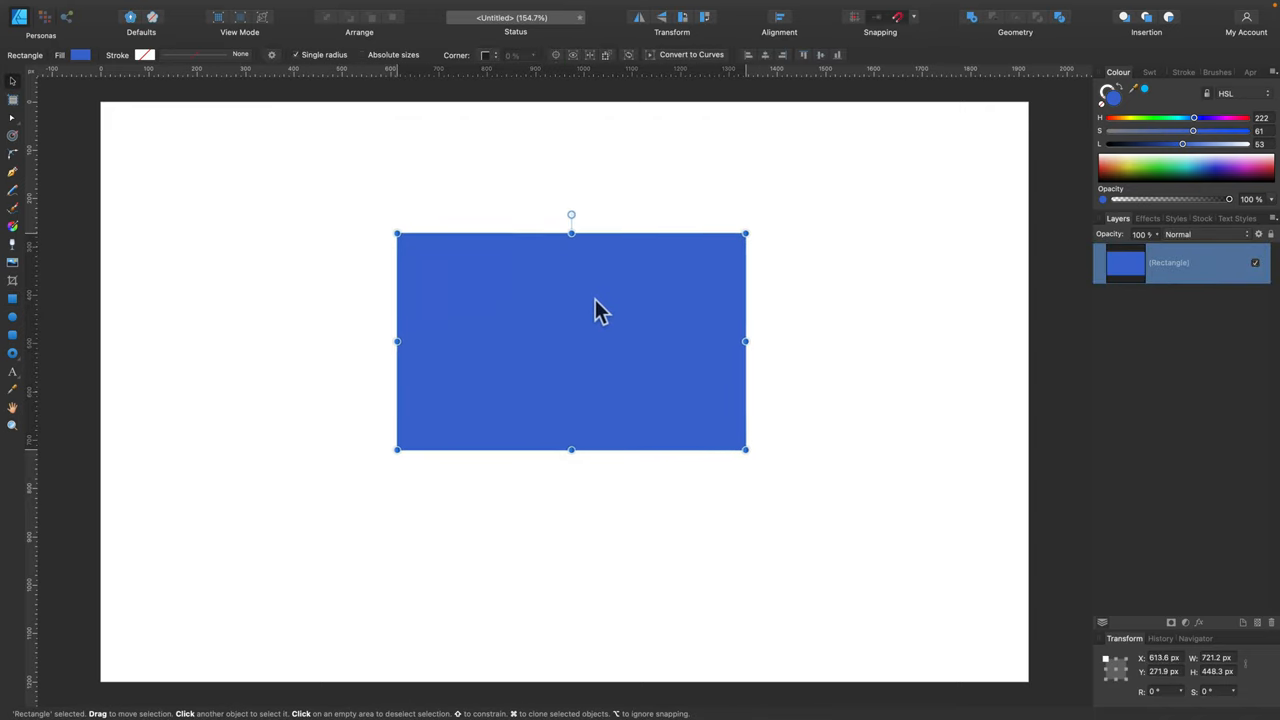
drag(600, 310, 586, 310)
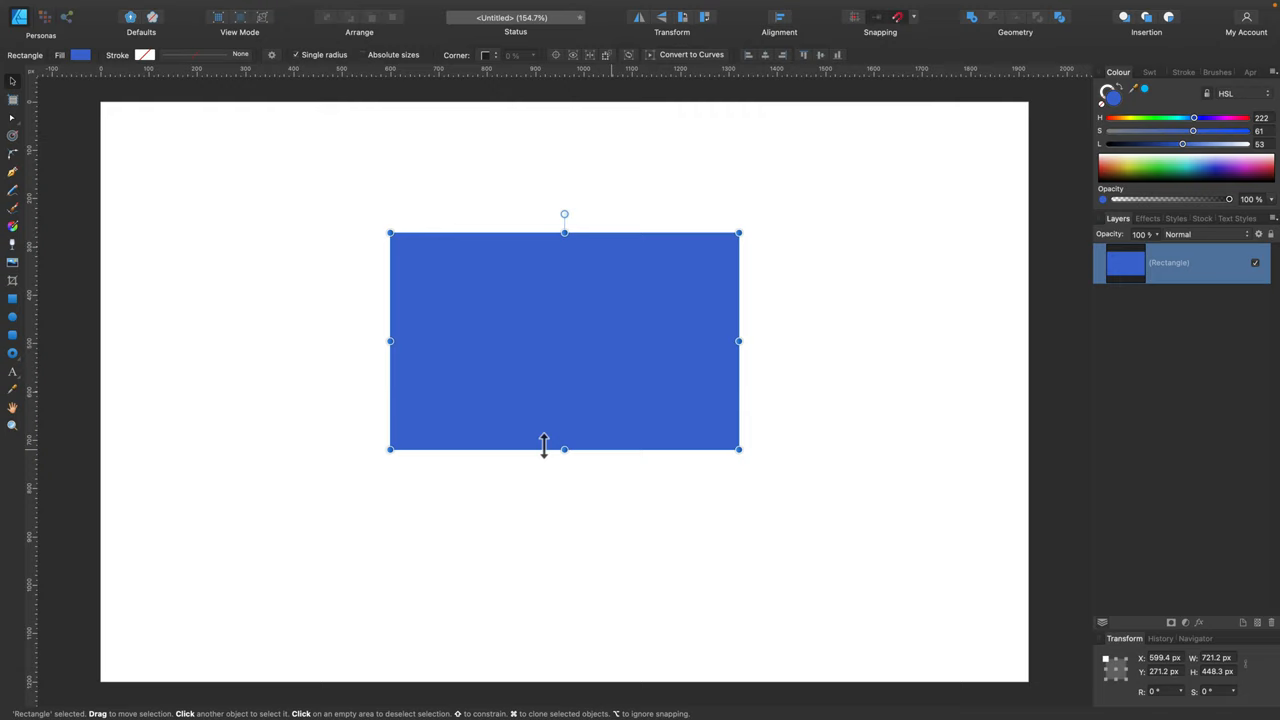
mouse_move(716, 50)
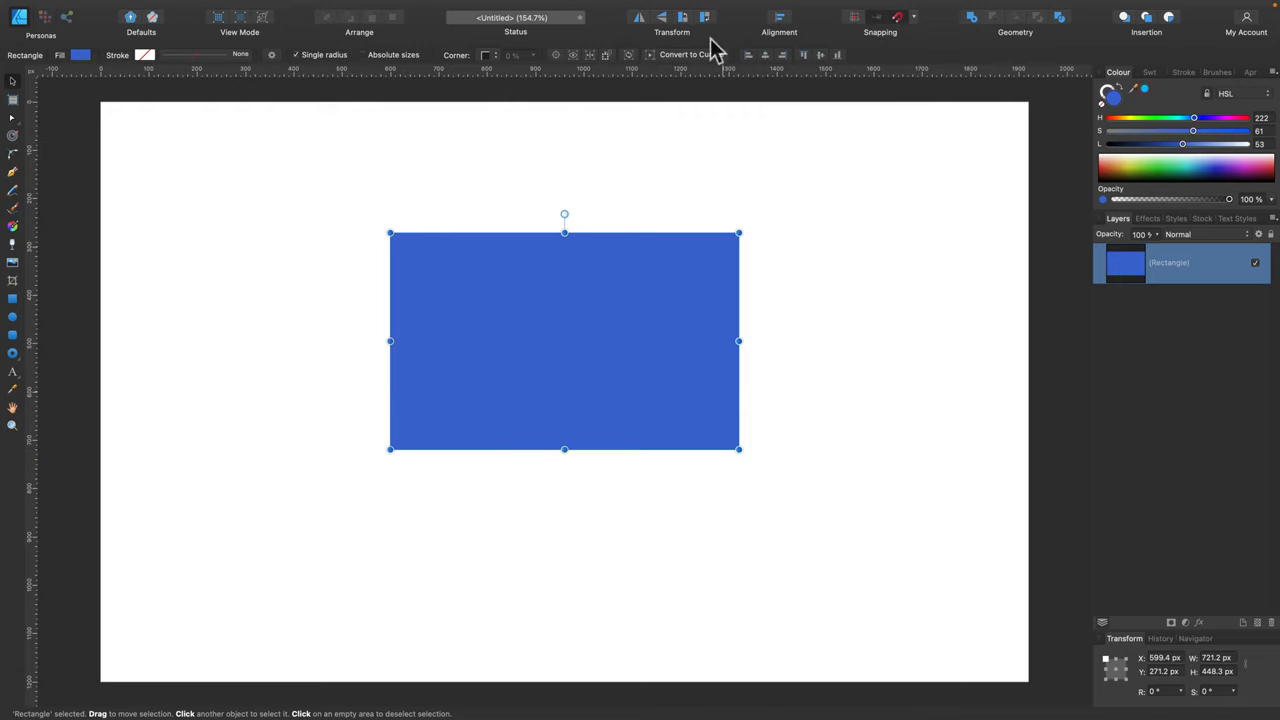
- Convert the rectangle to curves and bring up alignment options for the added bottom-edge nodes
click(684, 54)
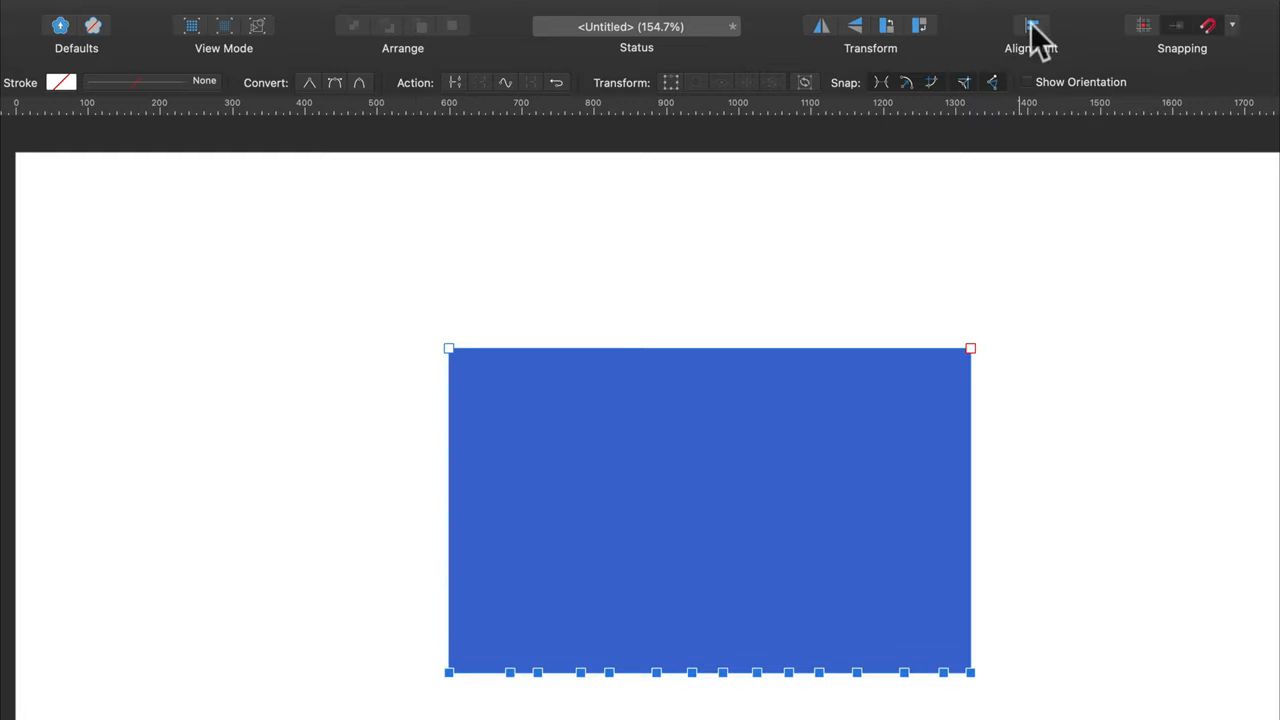
click(1030, 24)
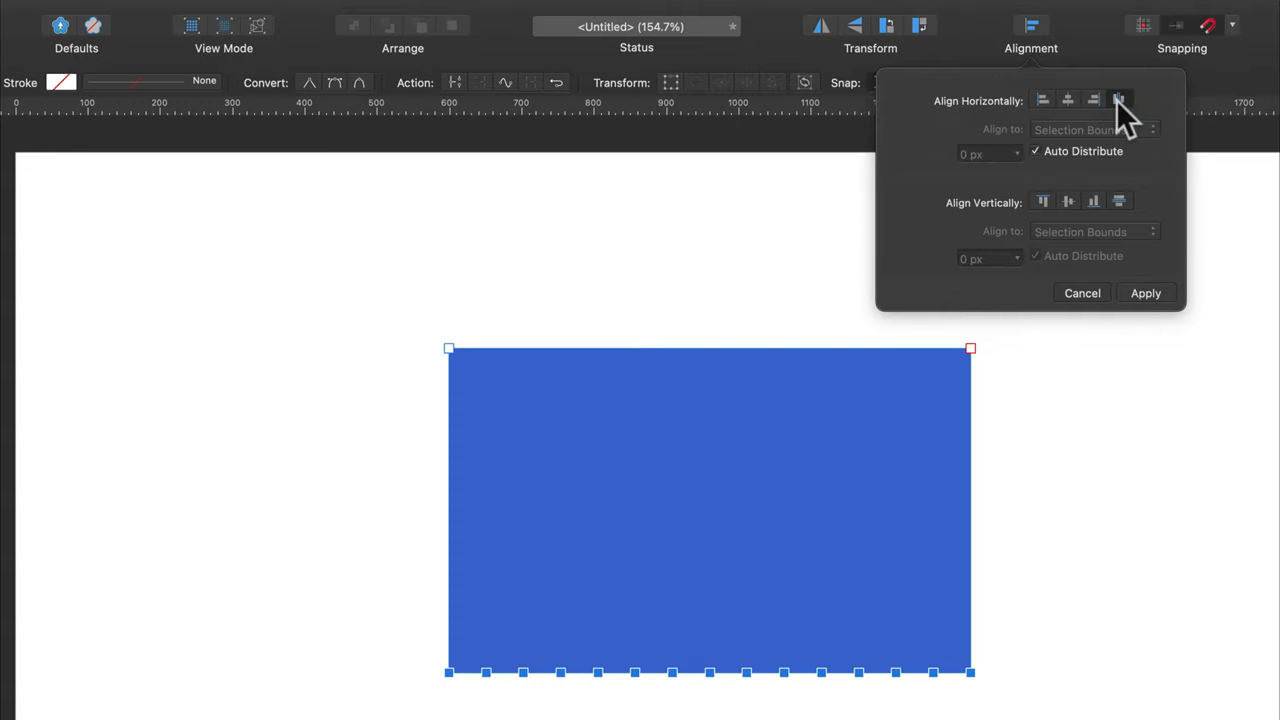
mouse_move(696, 684)
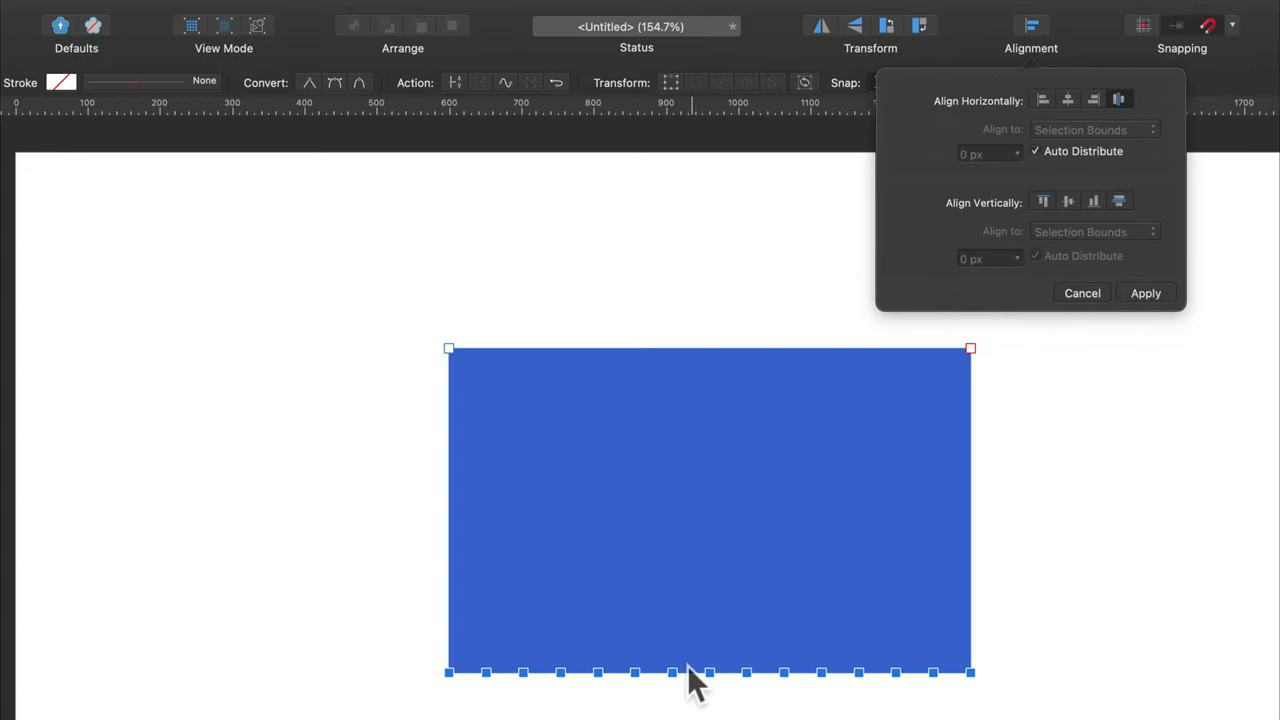
- Distribute the bottom-edge nodes horizontally and convert them to smooth nodes for the zigzag
click(1080, 292)
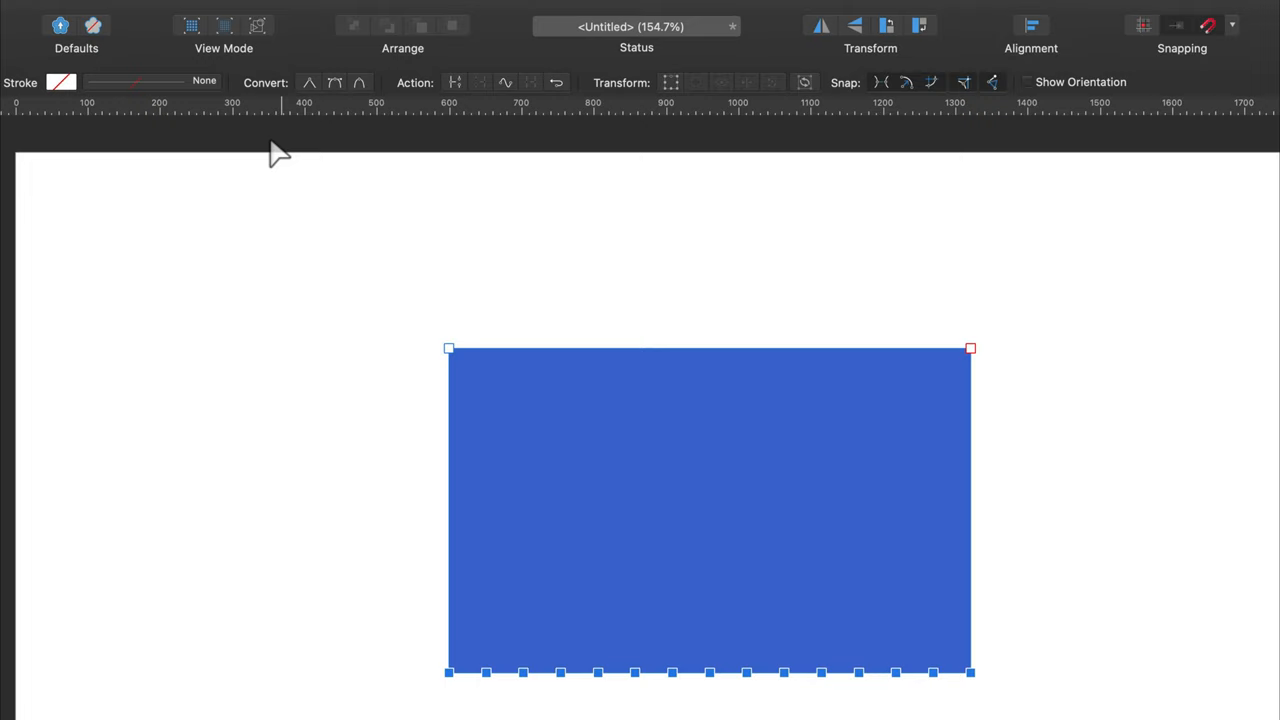
mouse_move(336, 84)
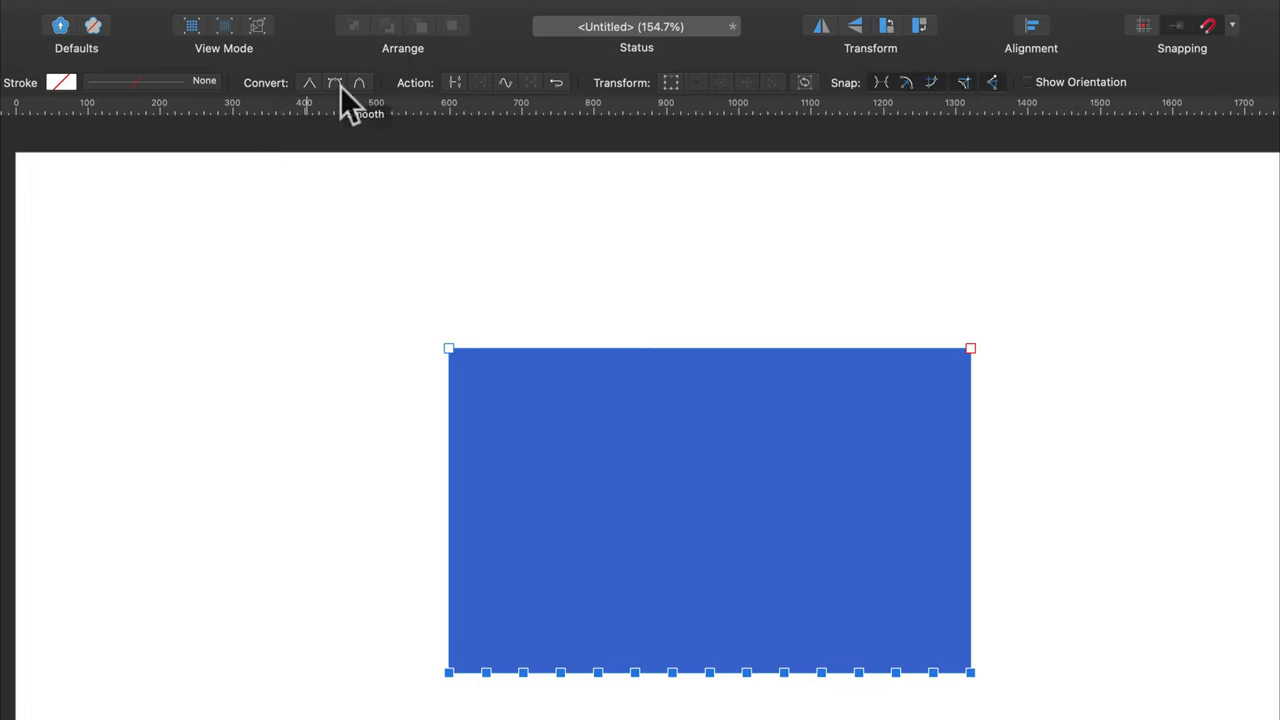
click(358, 82)
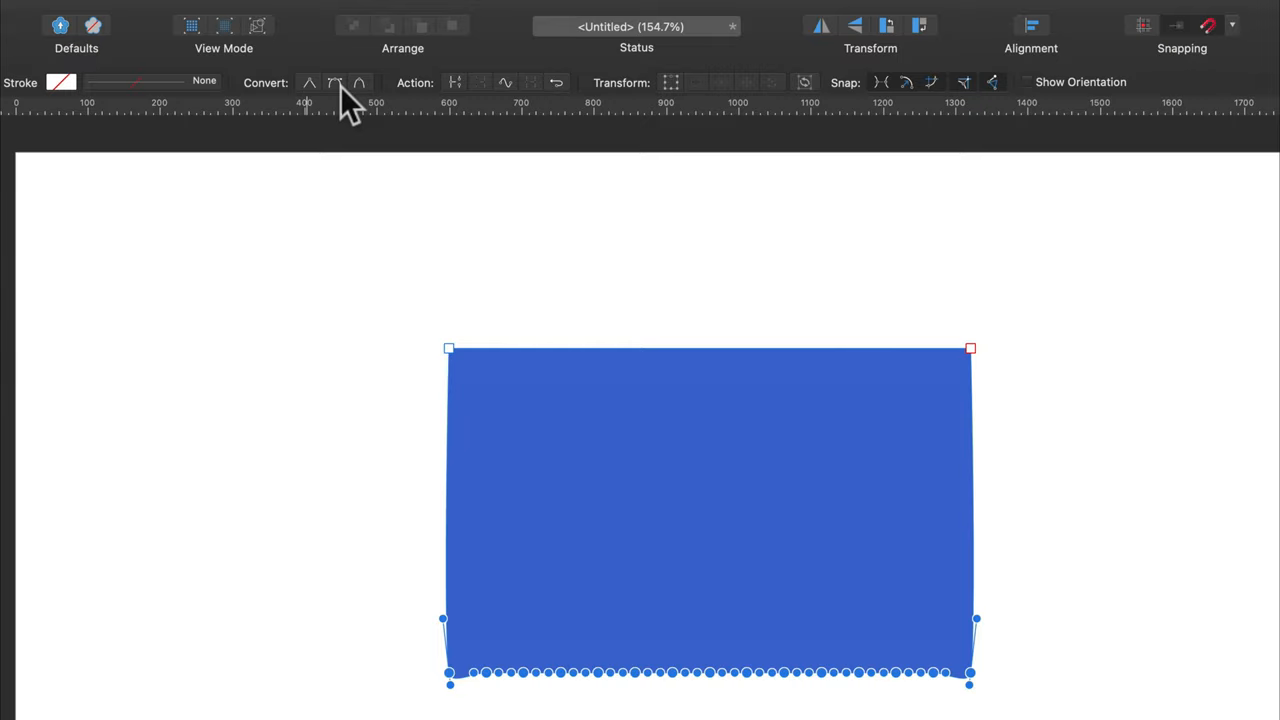
mouse_move(310, 100)
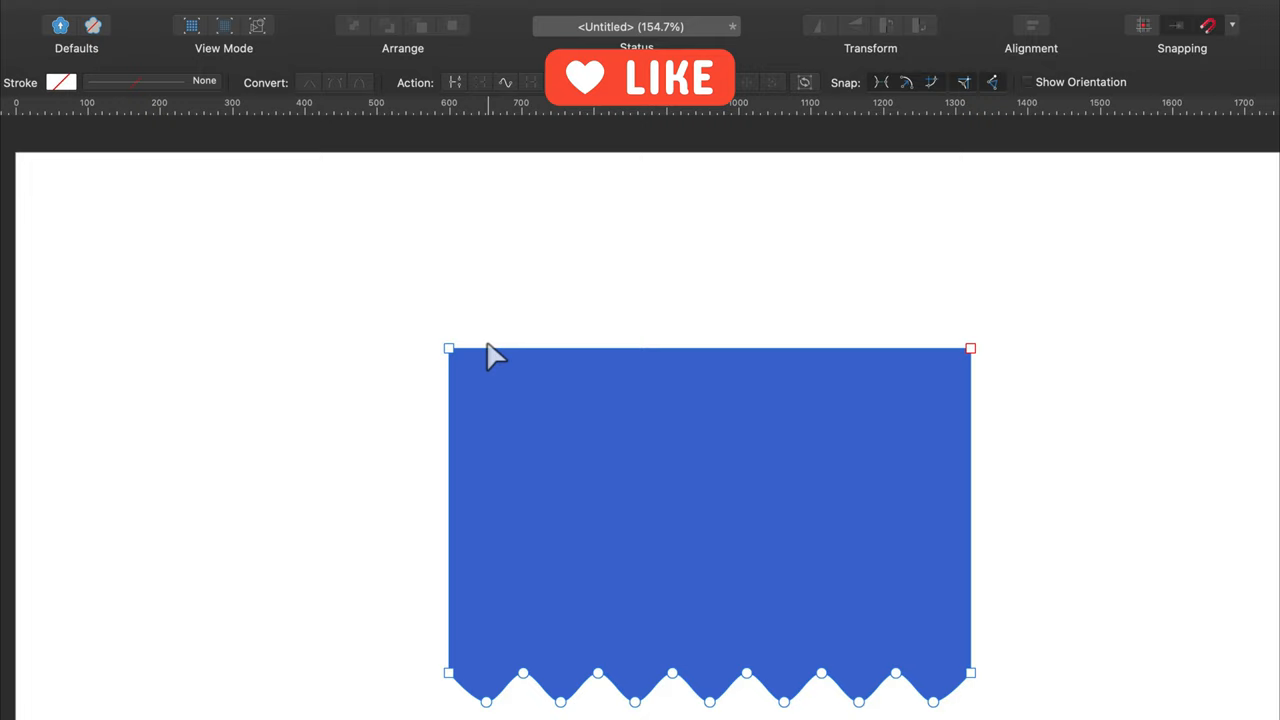
- Add nodes along the top edge and select them all for even horizontal distribution
click(510, 348)
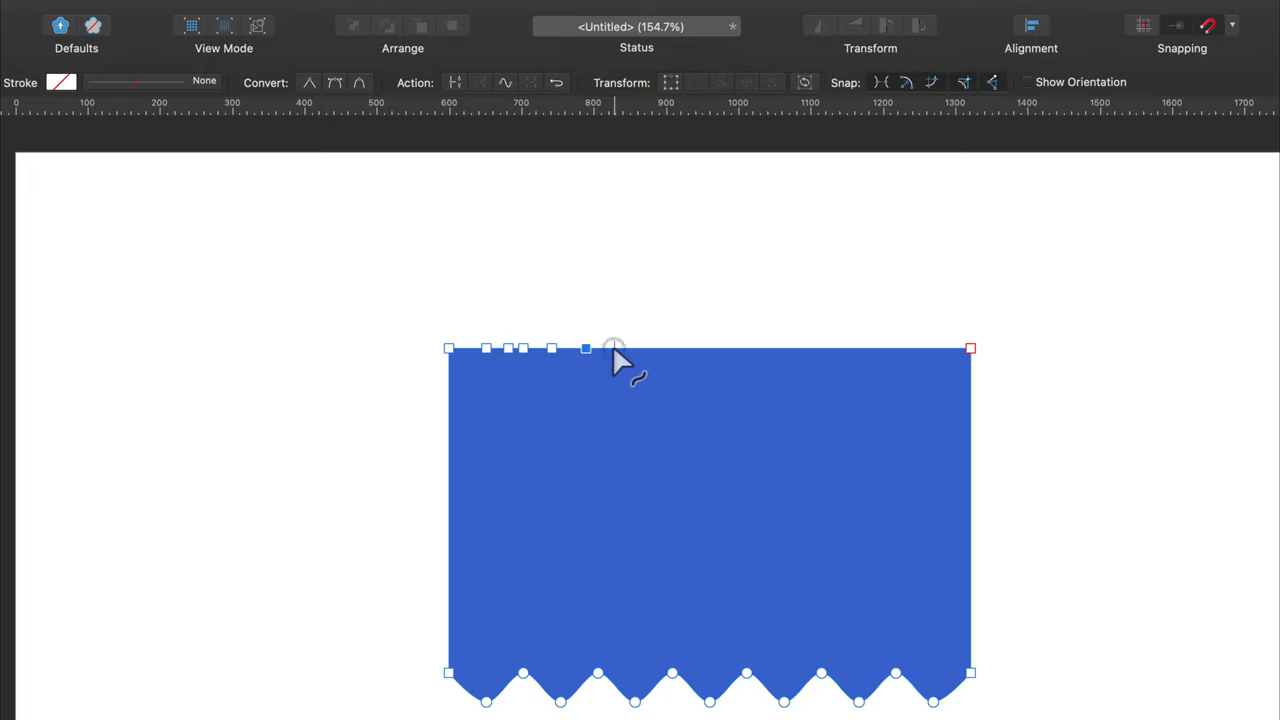
click(736, 348)
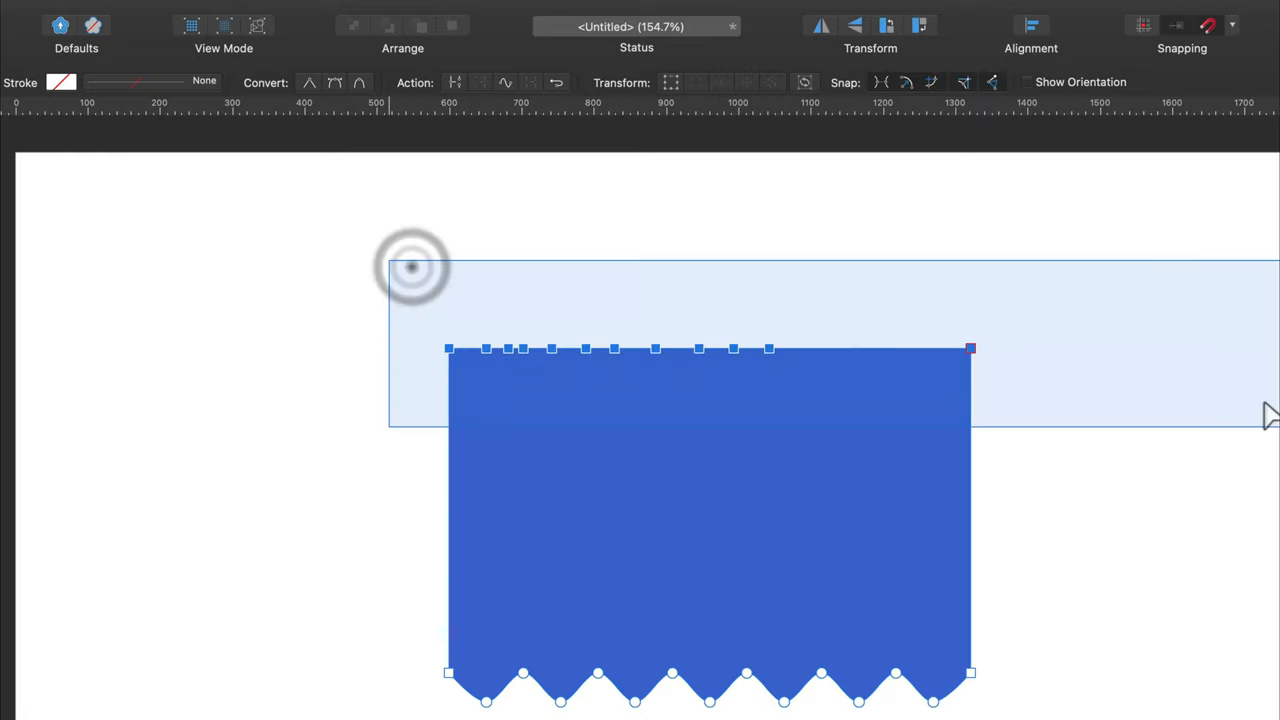
click(1030, 28)
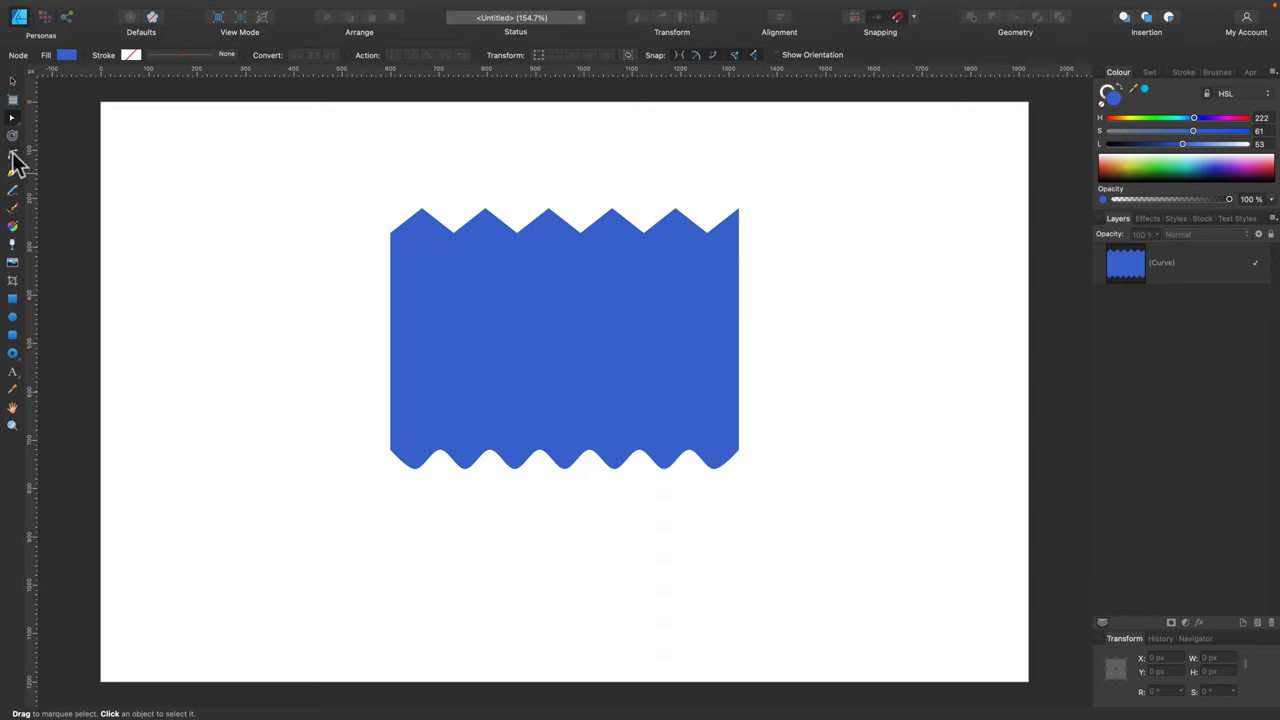
- Round the zigzag points into smooth waves with the Corner Tool and select the shape
click(12, 156)
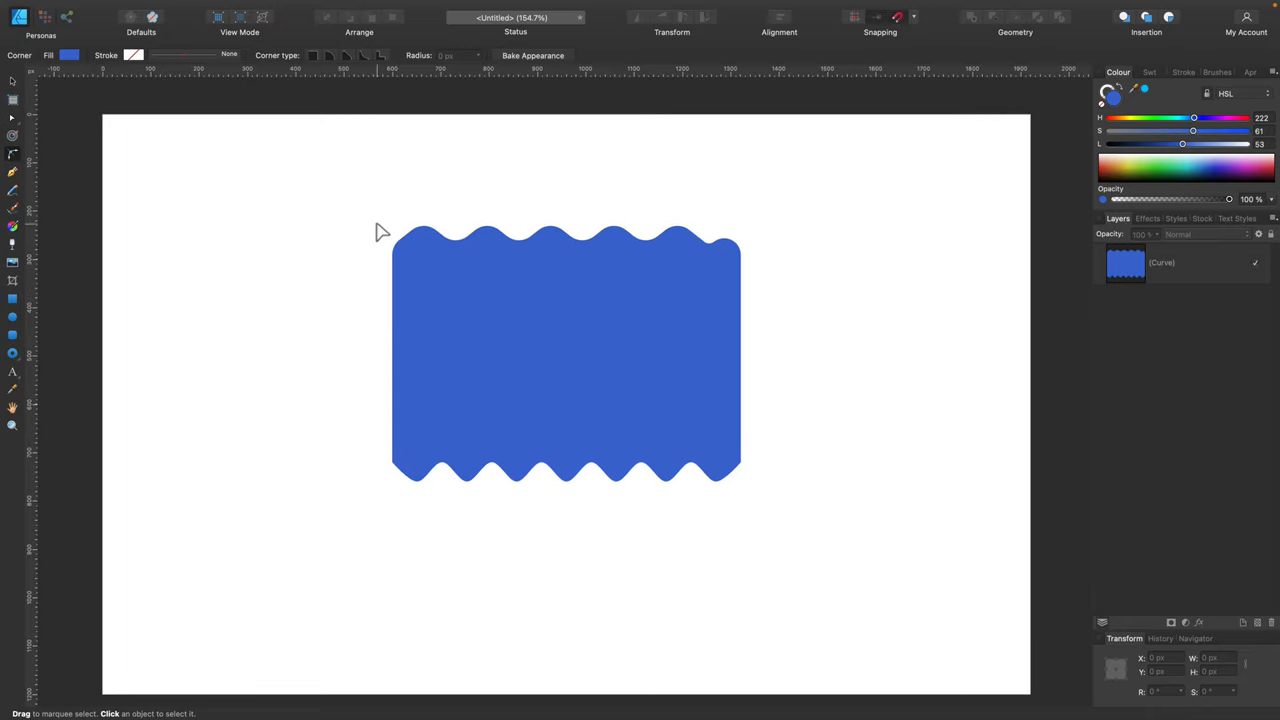
click(592, 340)
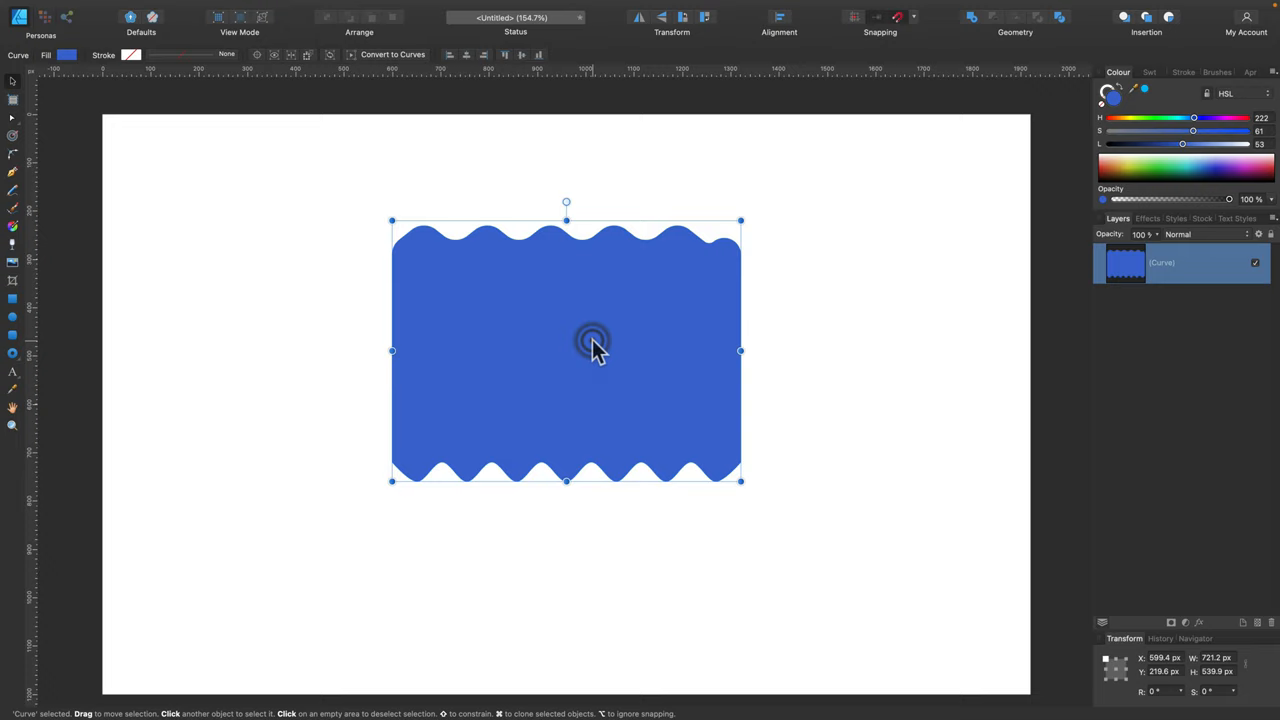
- Delete the wavy shape and give the new straight line a much thicker blue stroke
key(Delete)
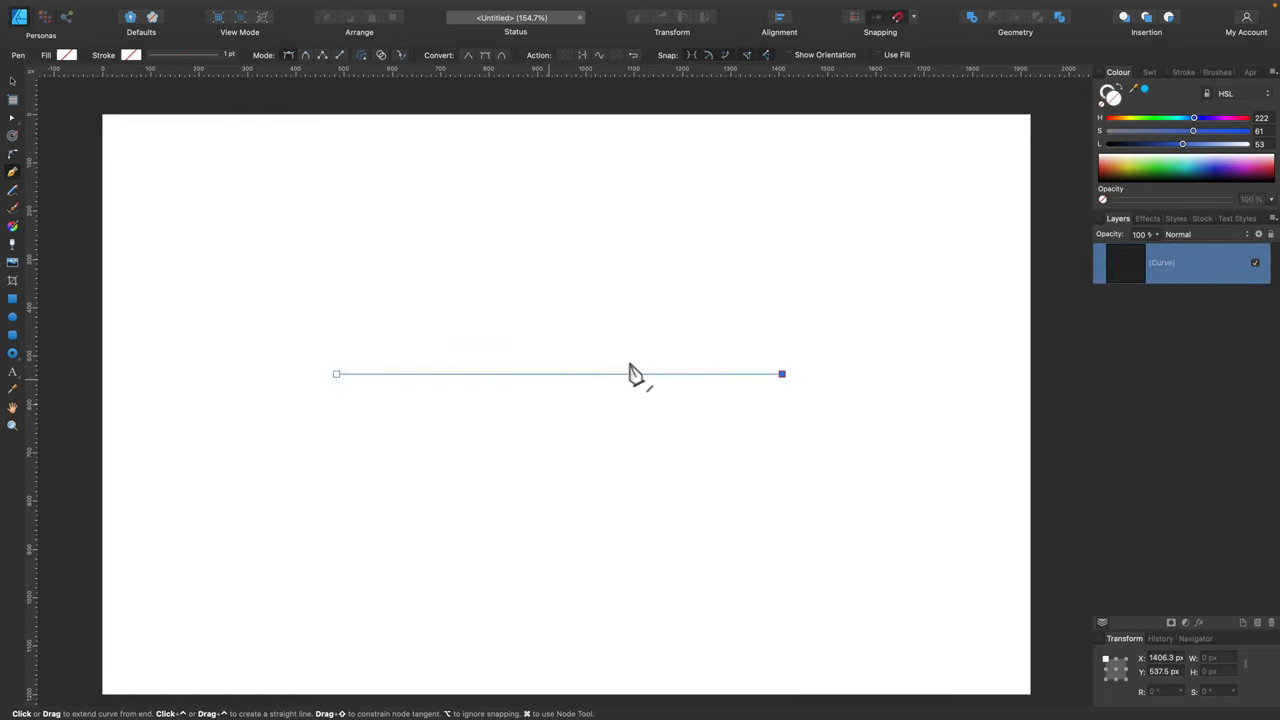
mouse_move(1176, 152)
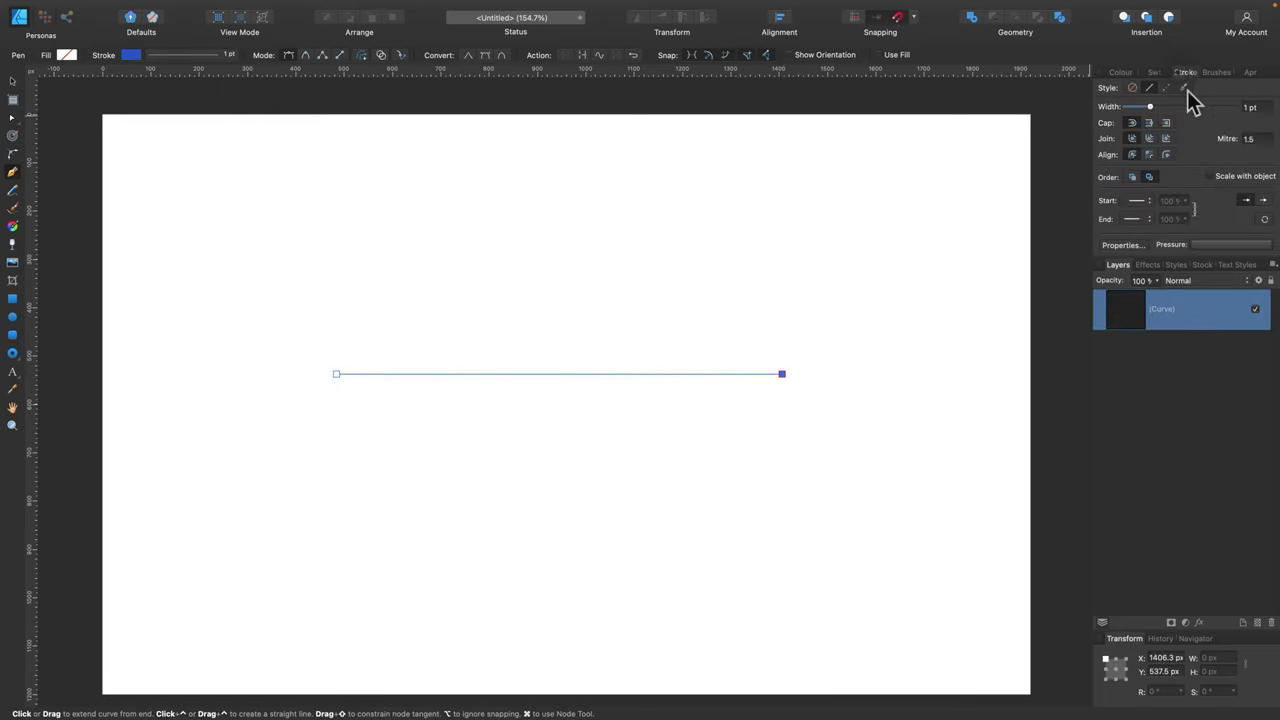
drag(1148, 106, 1176, 106)
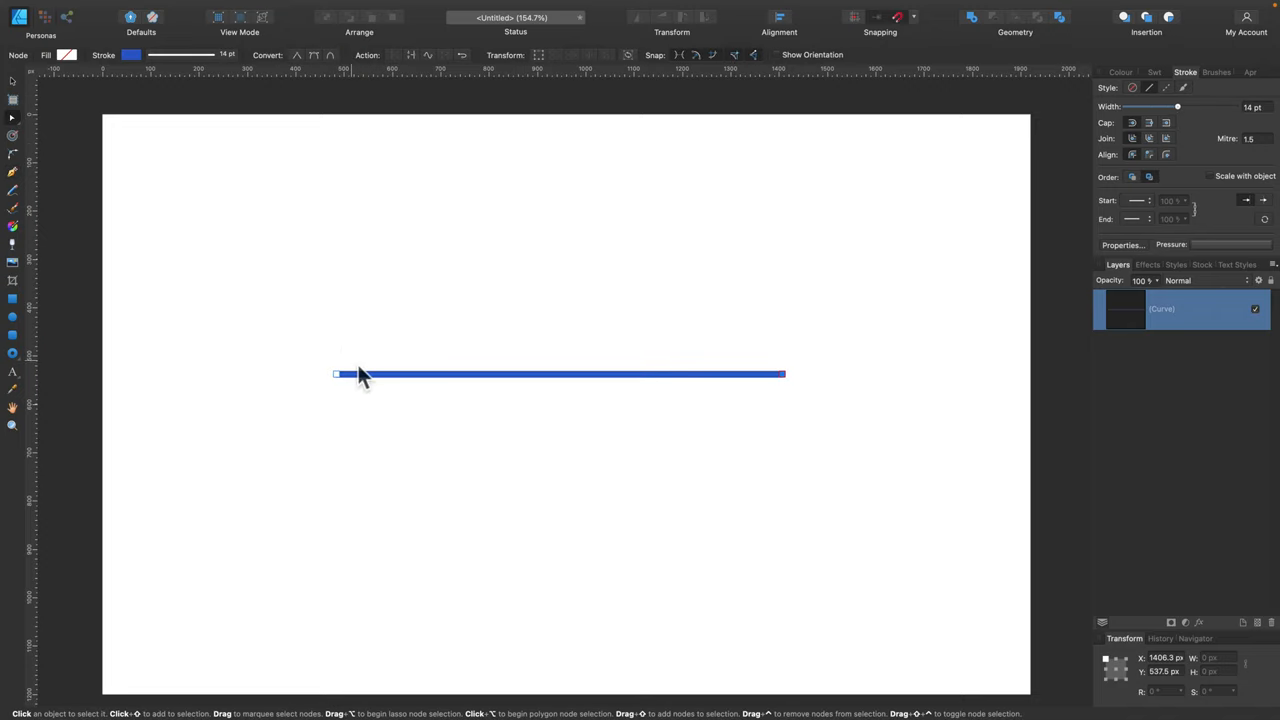
- Add nodes along the thick line and distribute them evenly with Distribute Horizontally
click(444, 374)
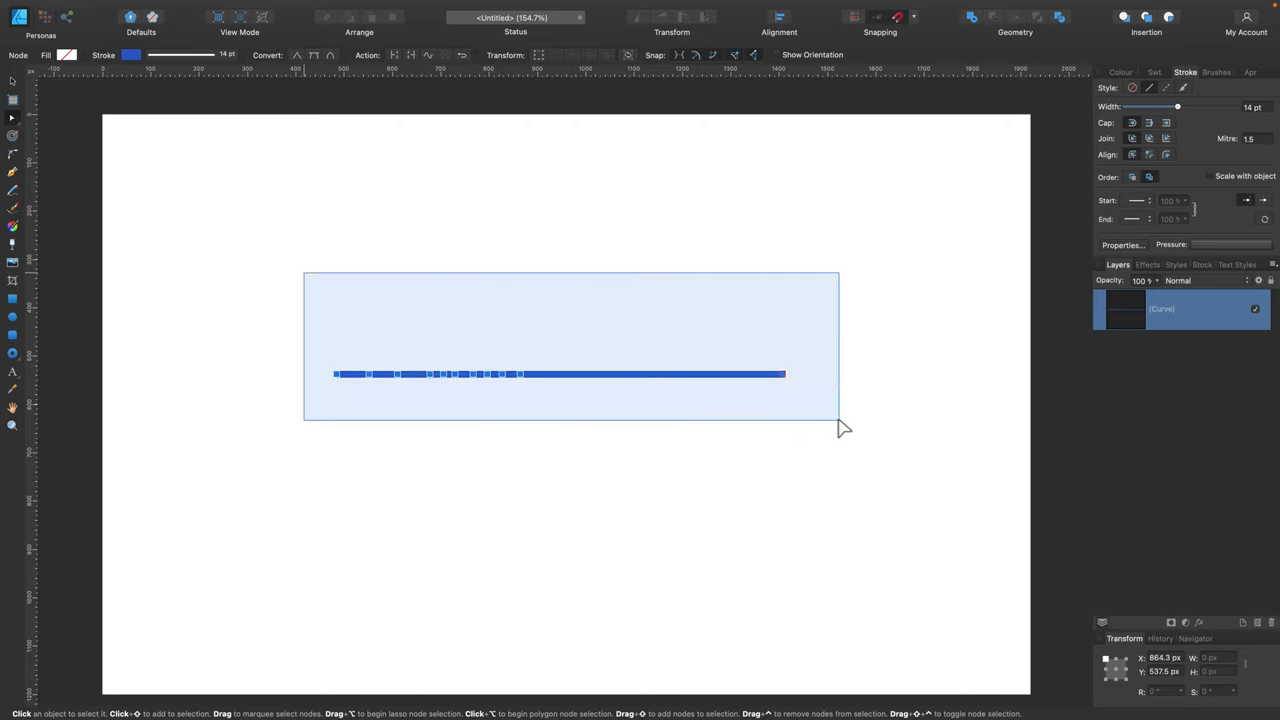
click(780, 18)
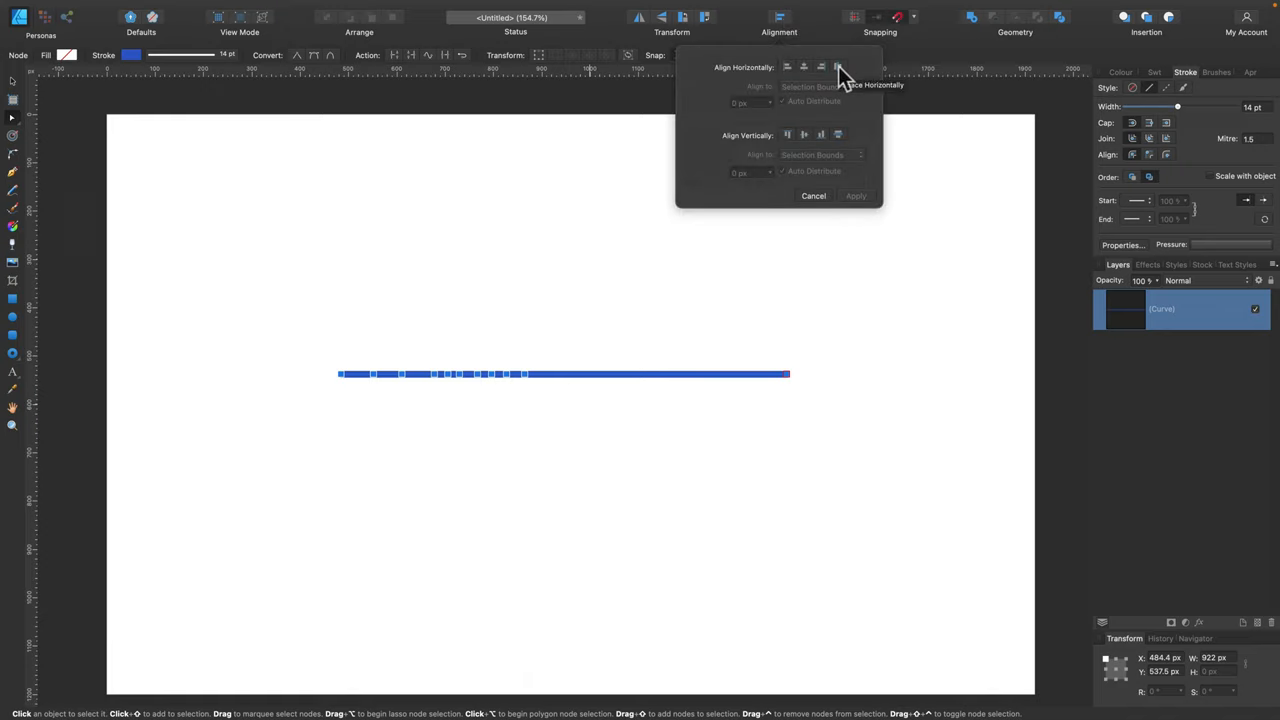
click(838, 68)
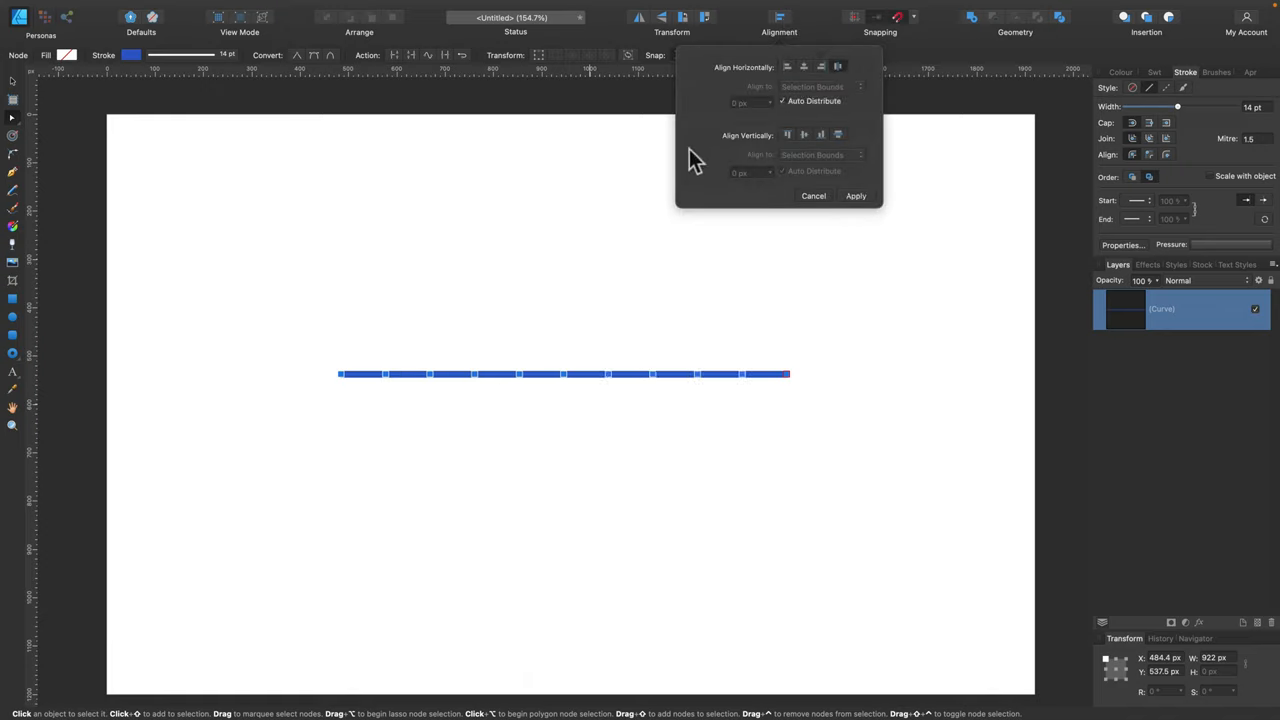
mouse_move(322, 64)
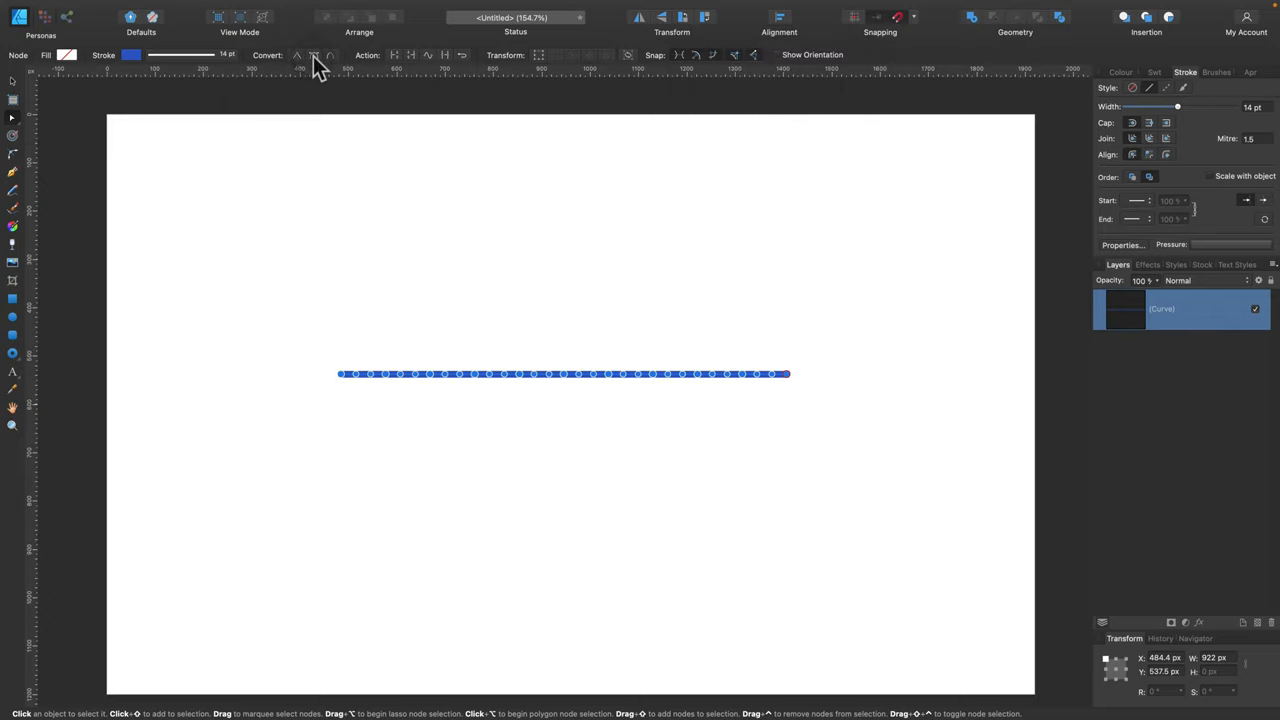
mouse_move(372, 420)
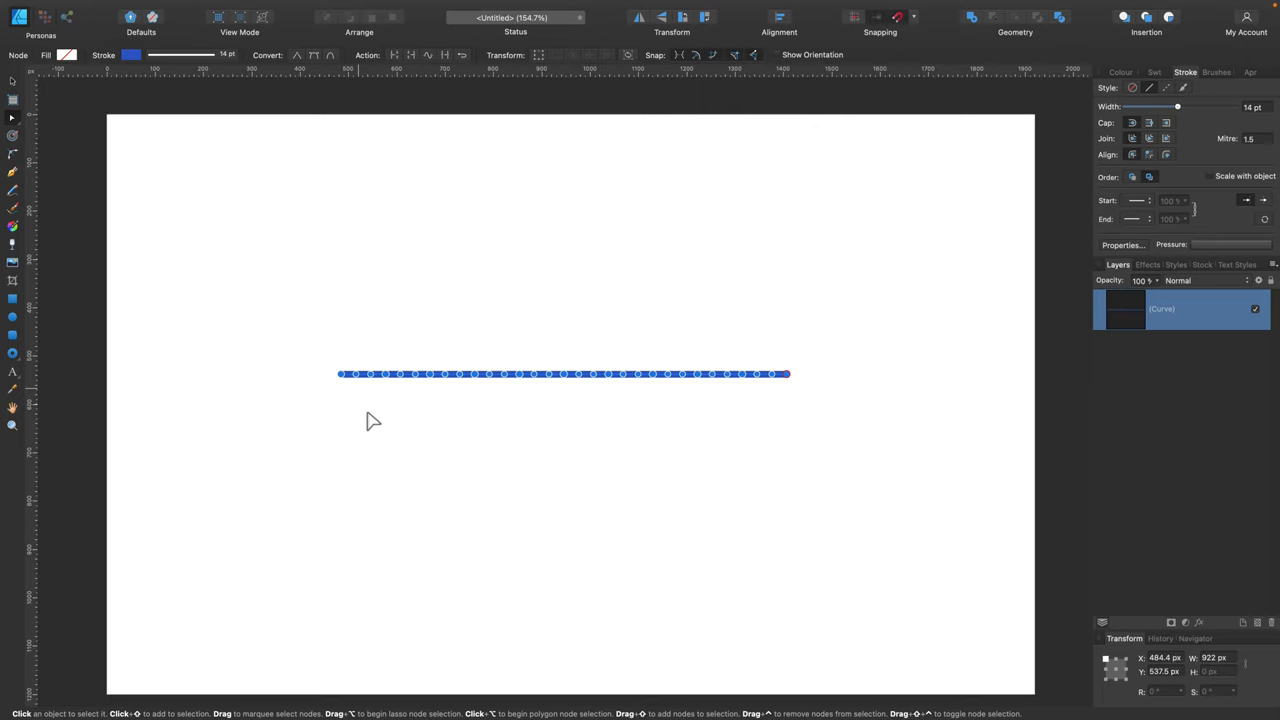